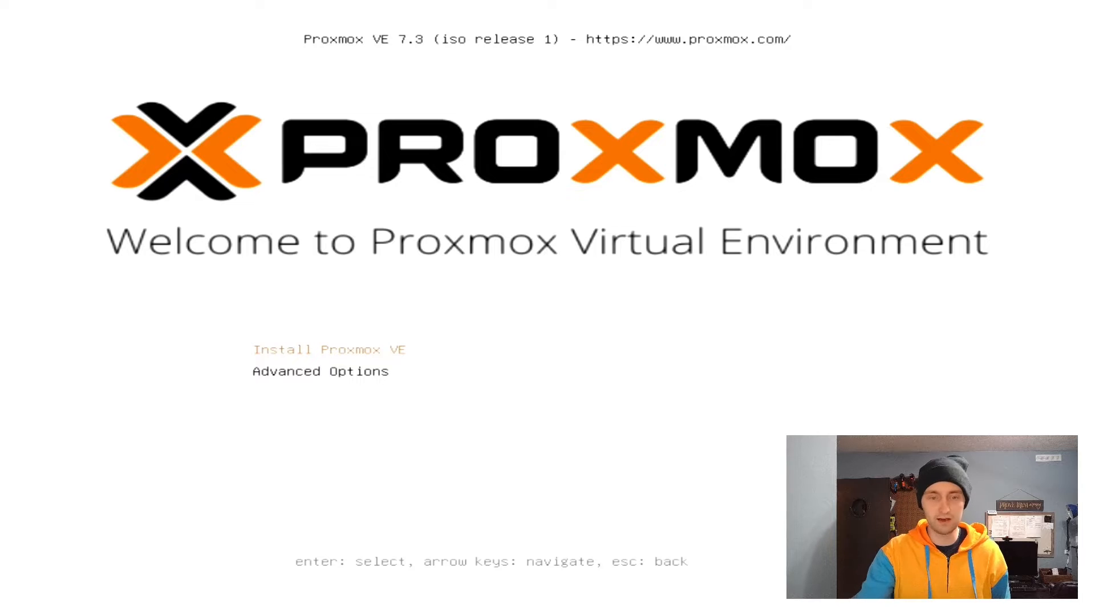
- Launch 'Install Proxmox VE' from the boot menu and read through the license agreement
key("enter")
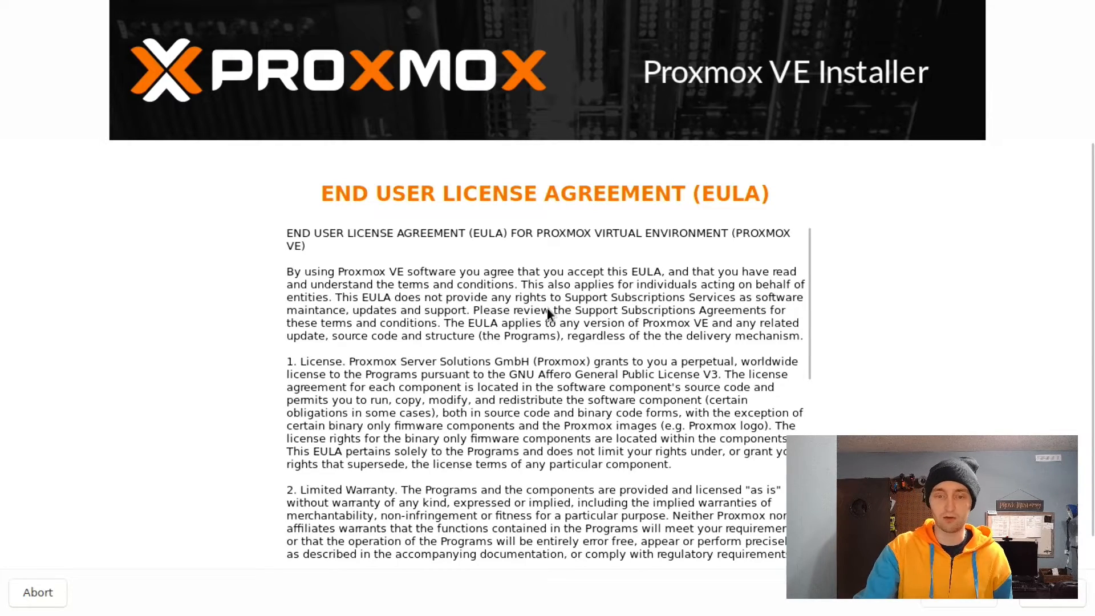
scroll("down", 3)
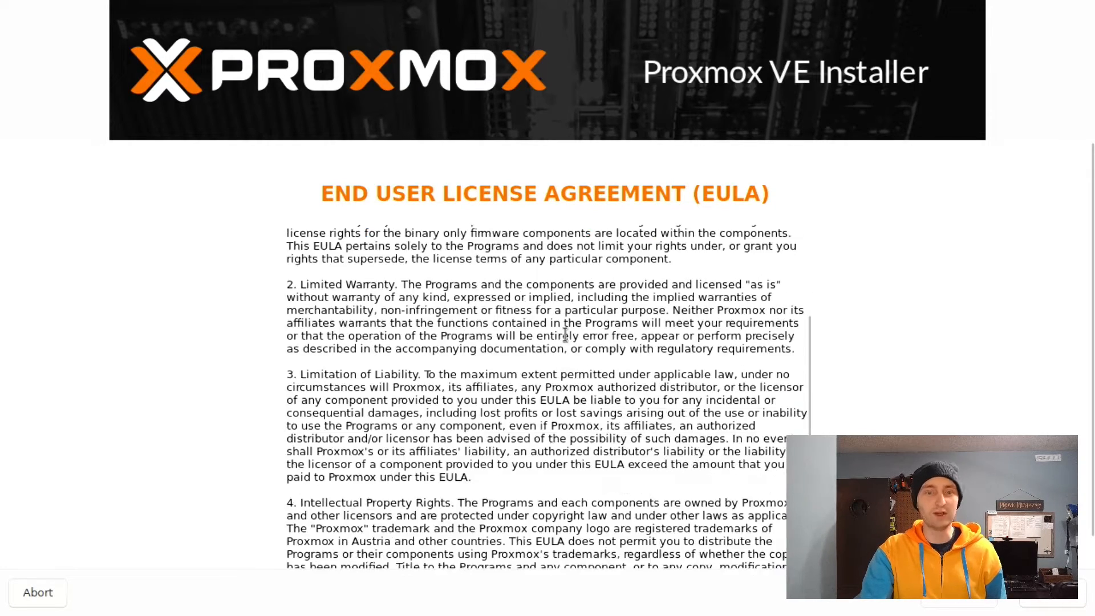
scroll("down", 3)
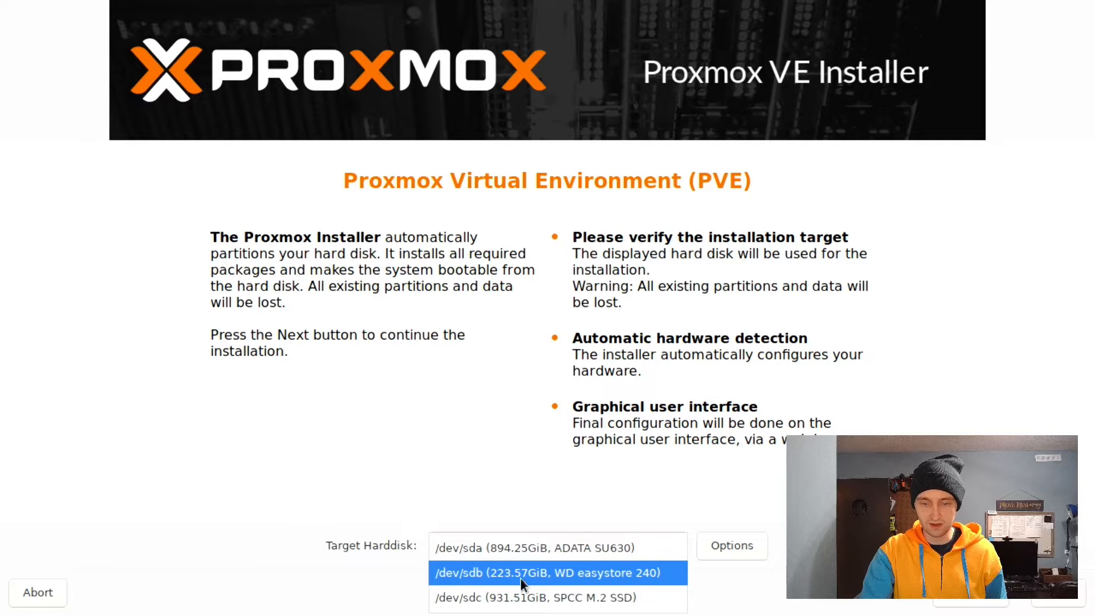
mouse_move(646, 584)
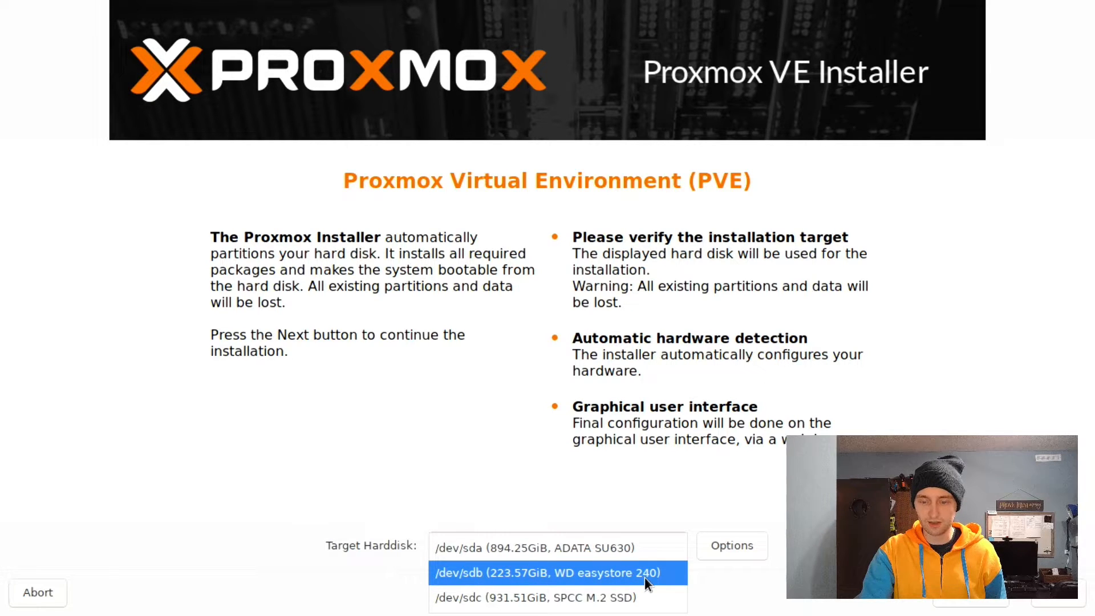
- Select the 223.57GiB WD easystore 240 (/dev/sdb) as target disk and enter the root password
left_click(558, 572)
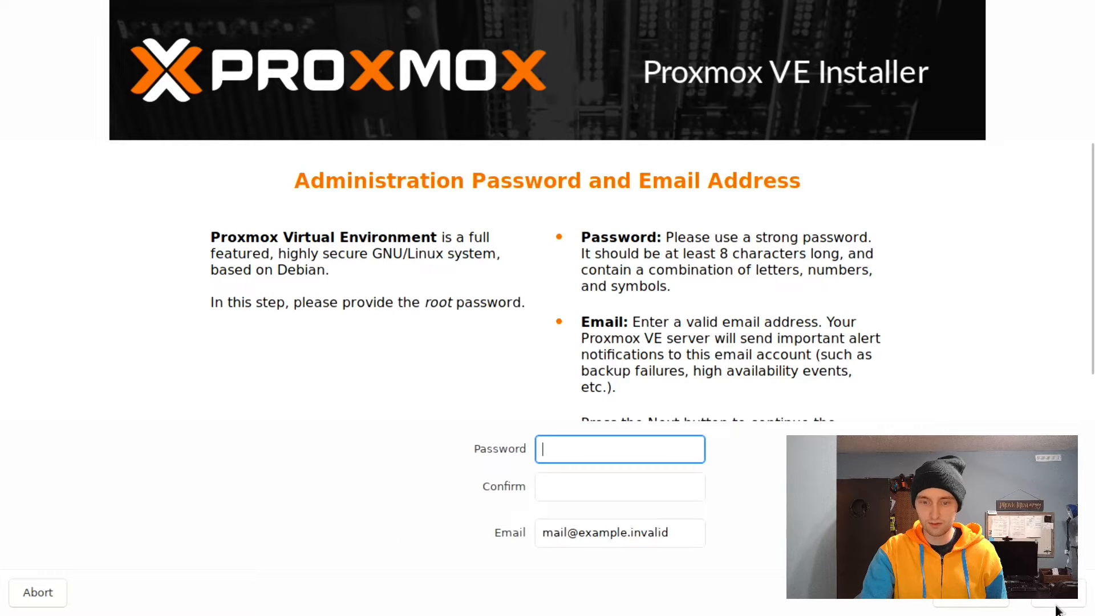
type("•")
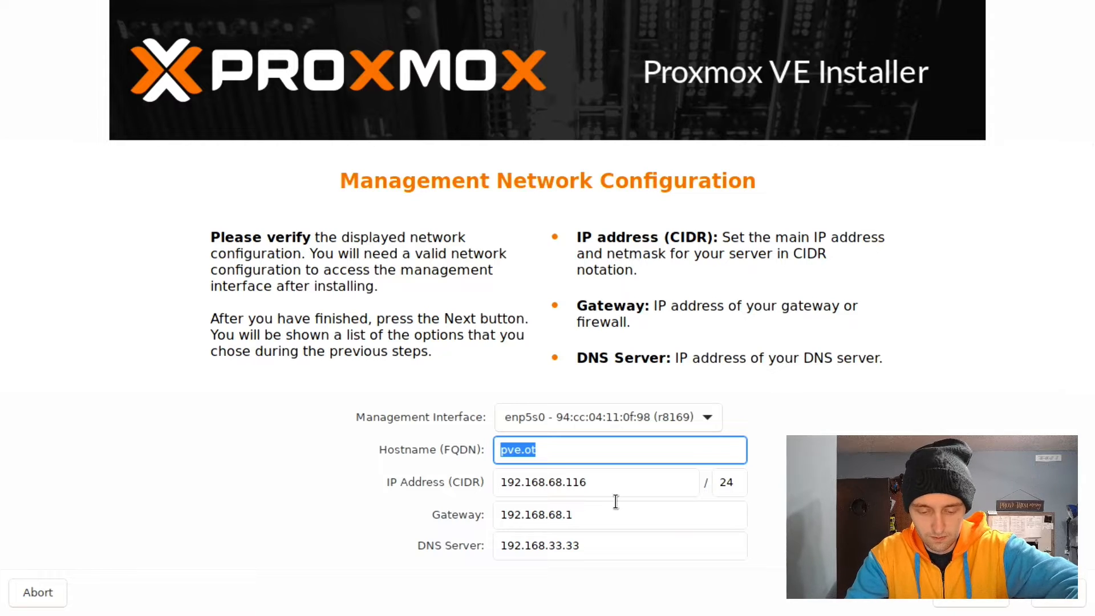
- Enter hostname router.overthinking.tech, keep enp5s0 as management interface and continue
type("router")
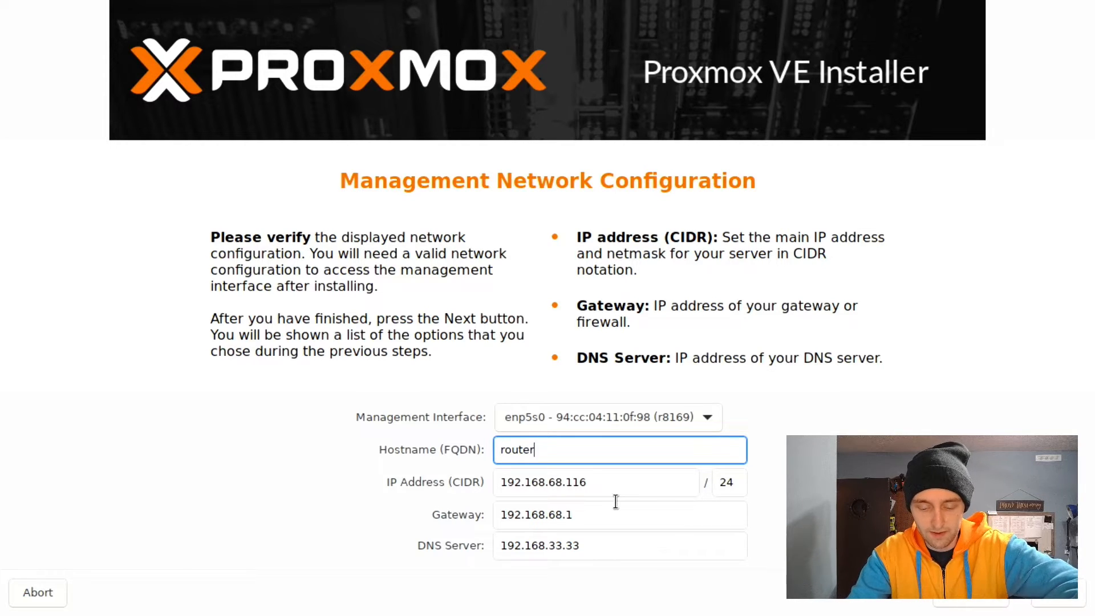
type(".overthink")
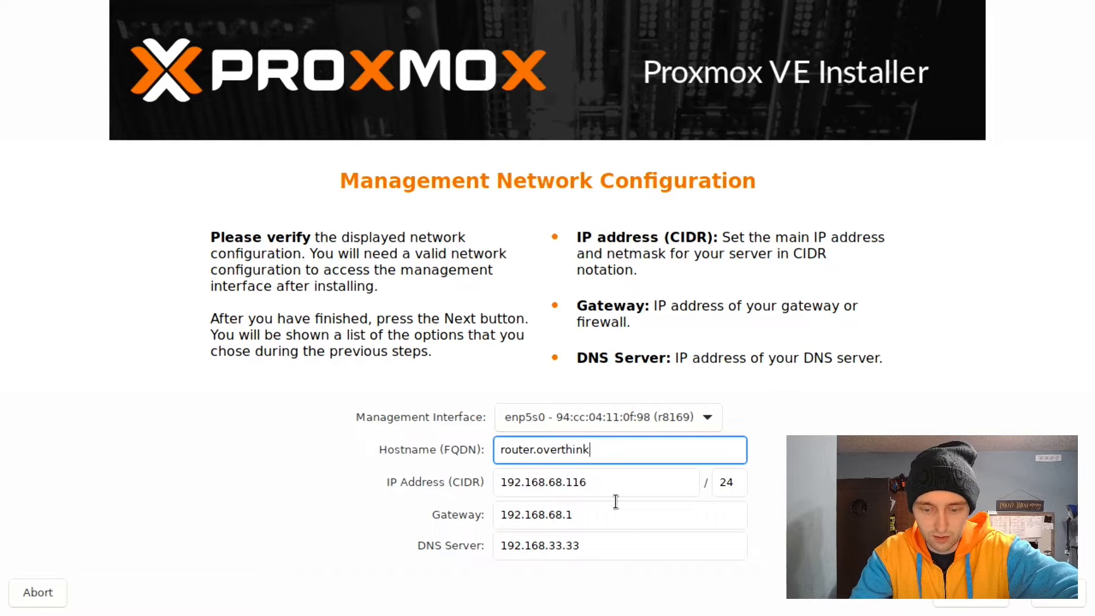
type("ing.t")
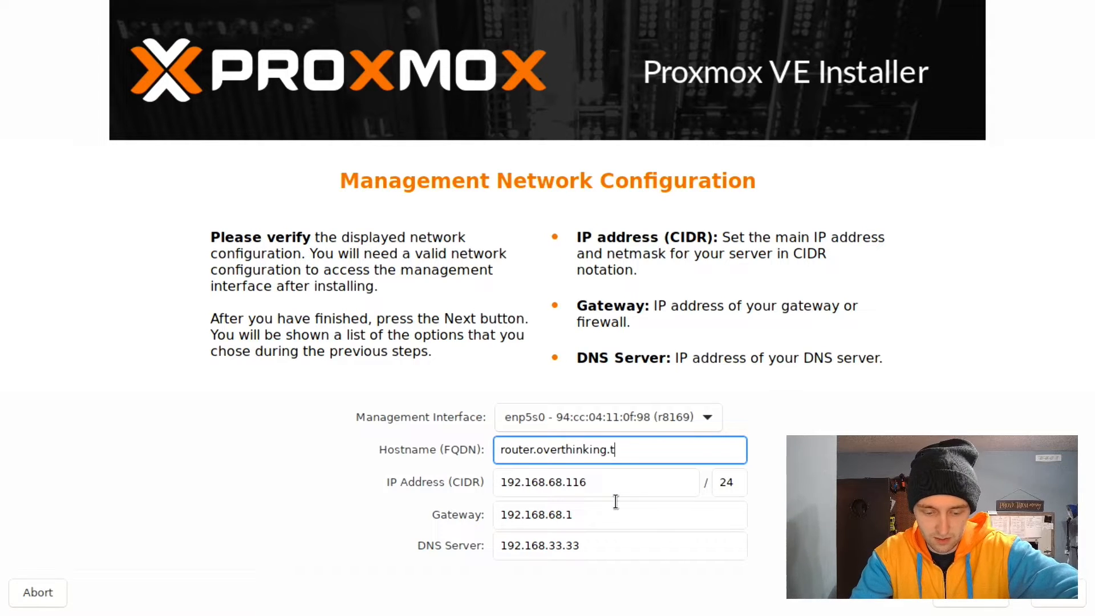
type("ech")
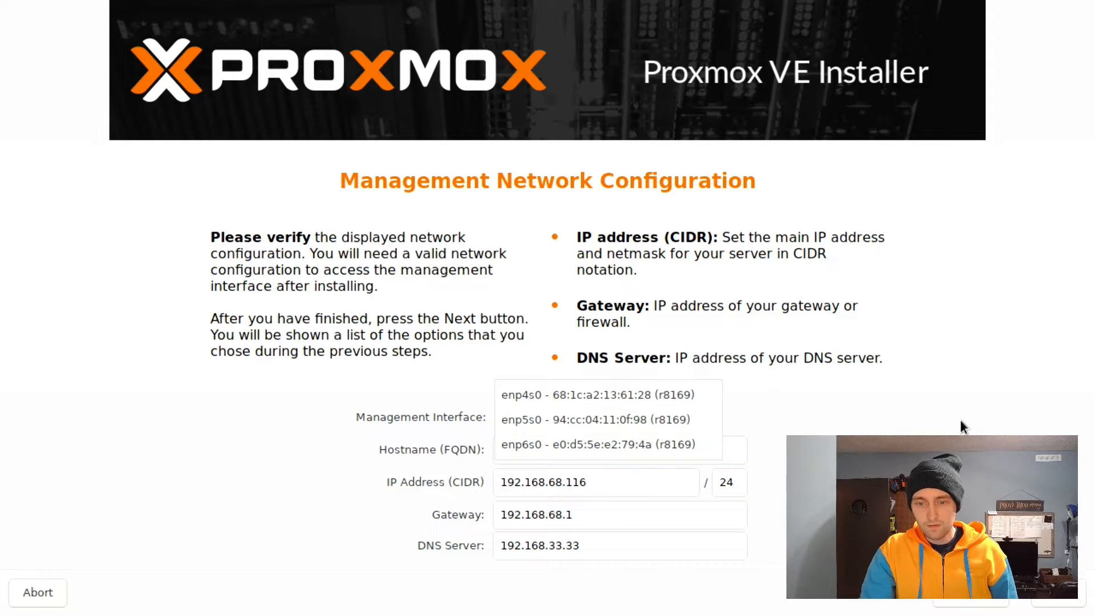
left_click(600, 419)
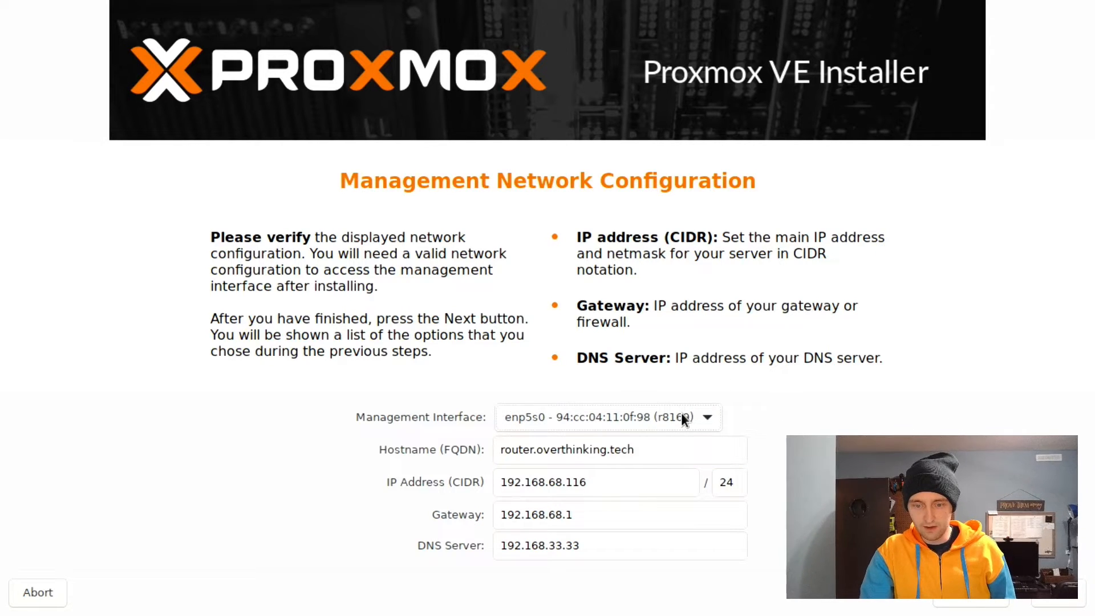
mouse_move(679, 435)
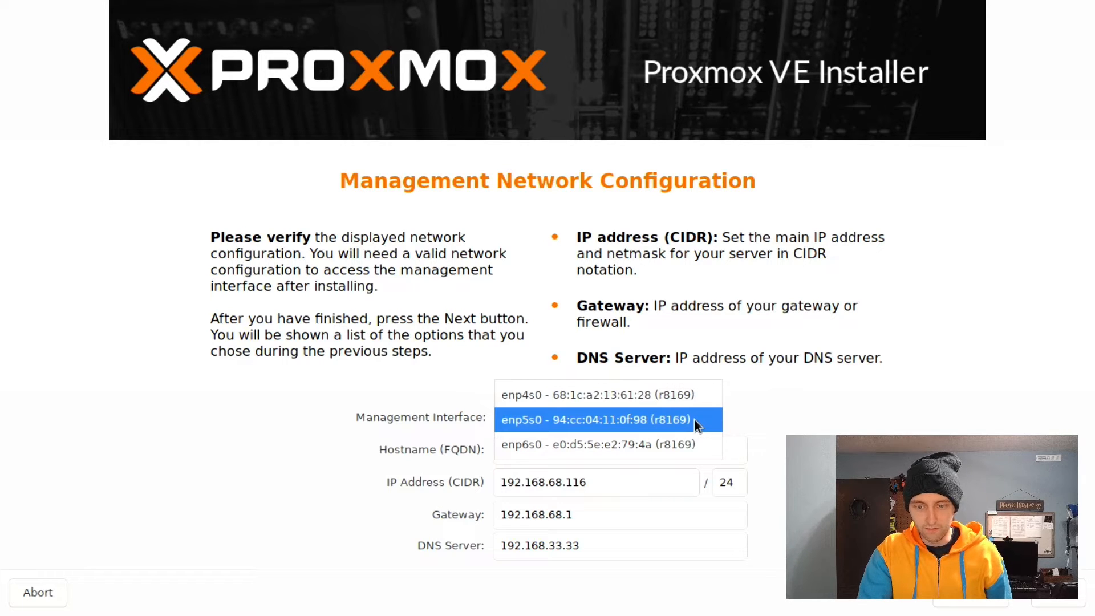
mouse_move(704, 425)
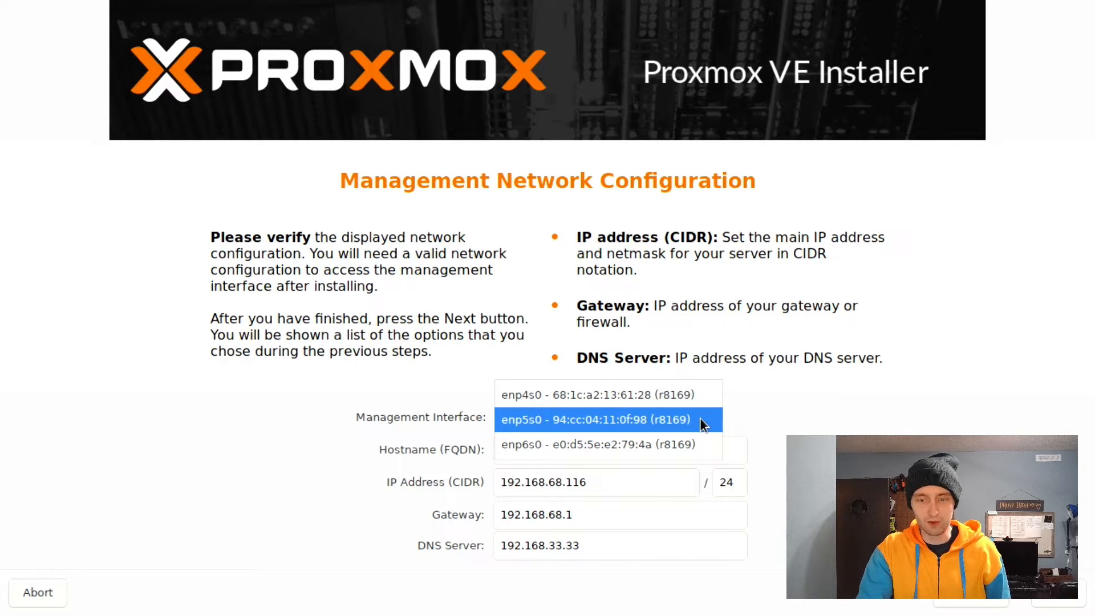
left_click(604, 420)
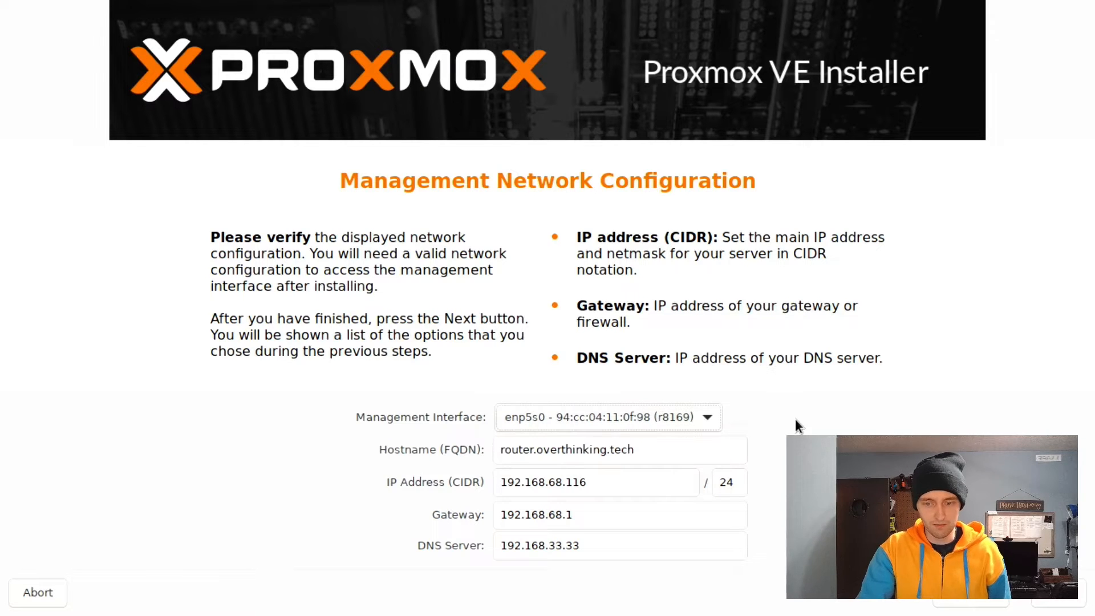
left_click(612, 482)
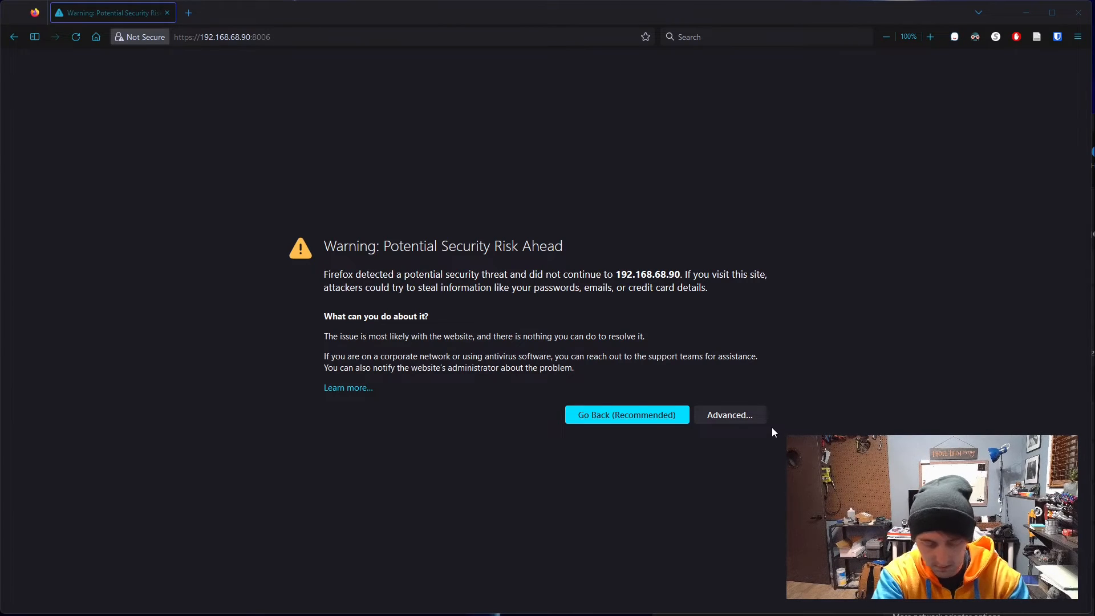
mouse_move(781, 412)
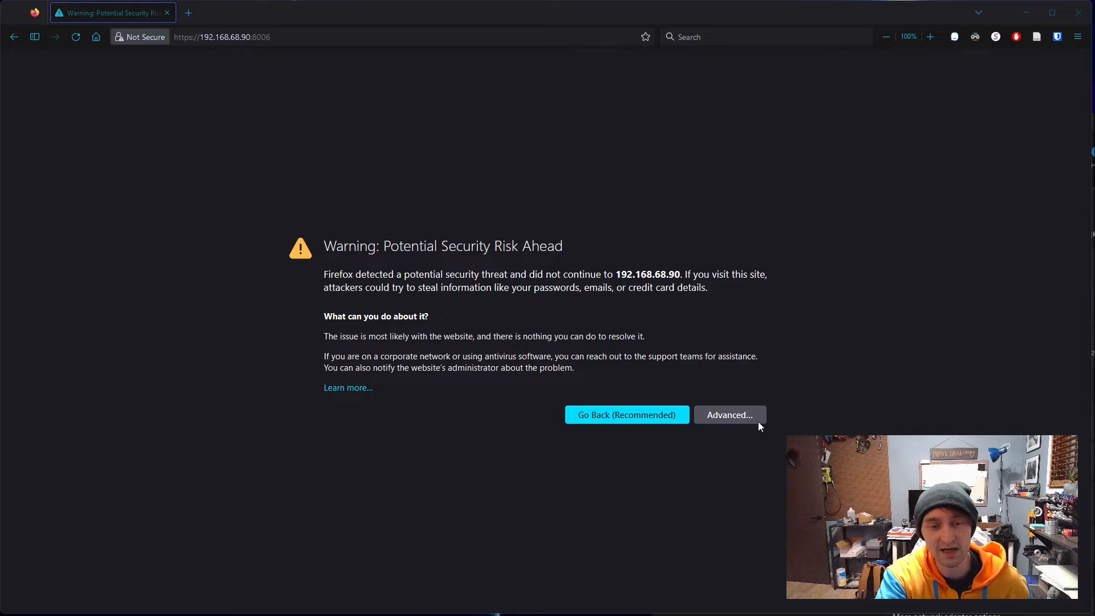
- Accept the self-signed certificate risk to reach the Proxmox VE login at 192.168.68.90:8006
left_click(729, 415)
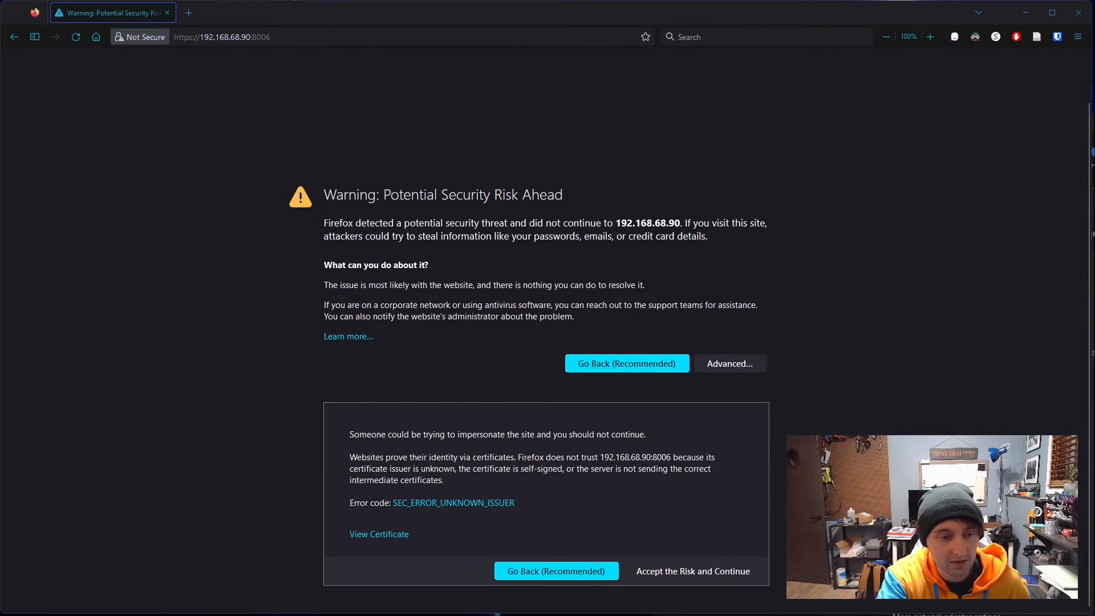
left_click(693, 571)
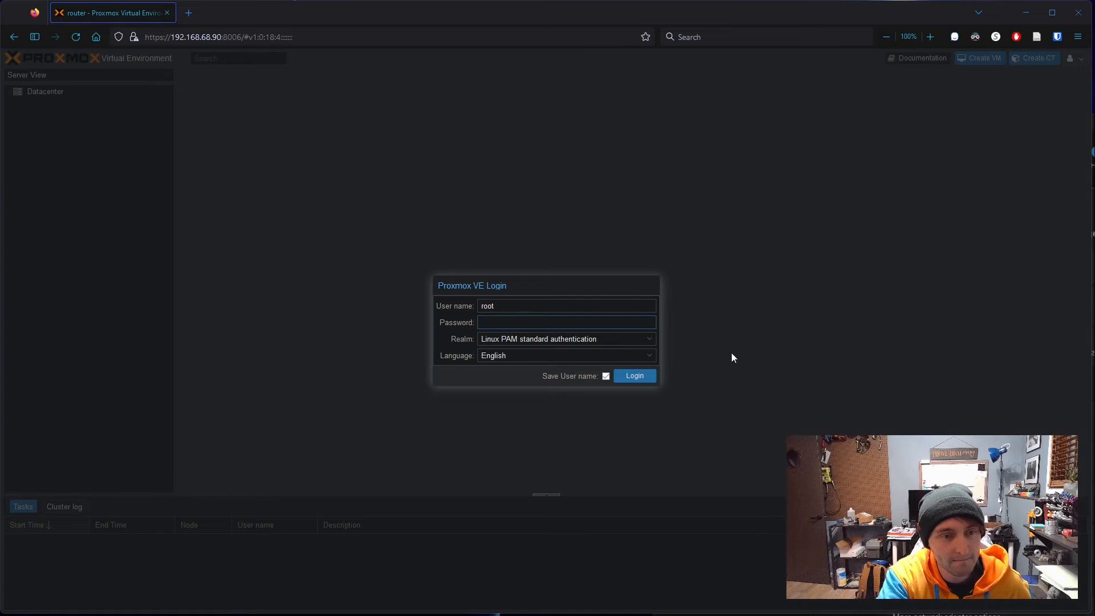
- Log in as root with the password and dismiss the 'No valid subscription' notice
left_click(541, 322)
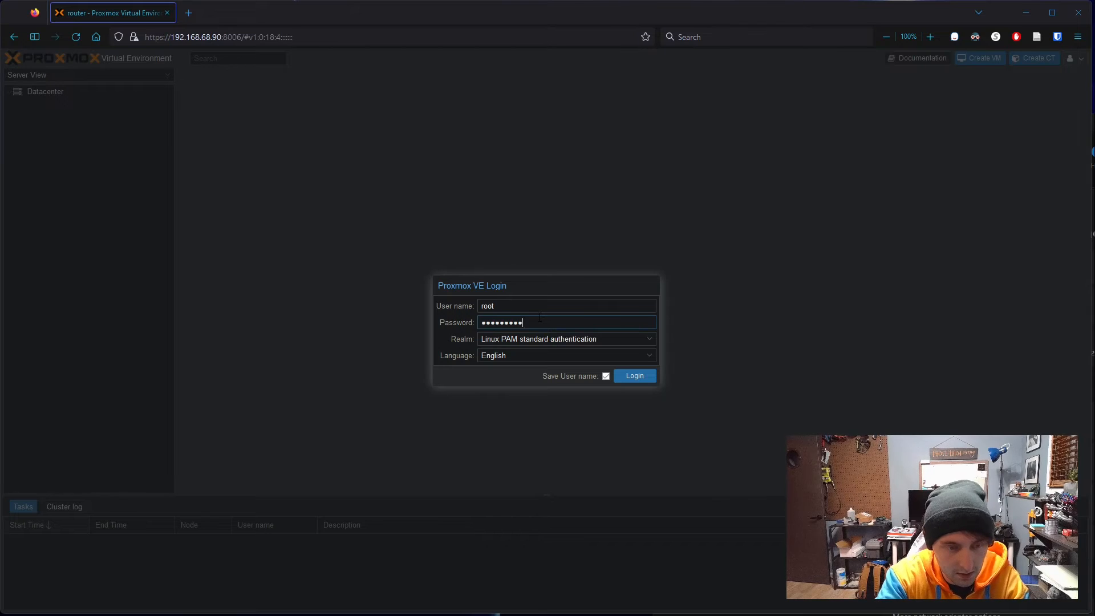
left_click(635, 376)
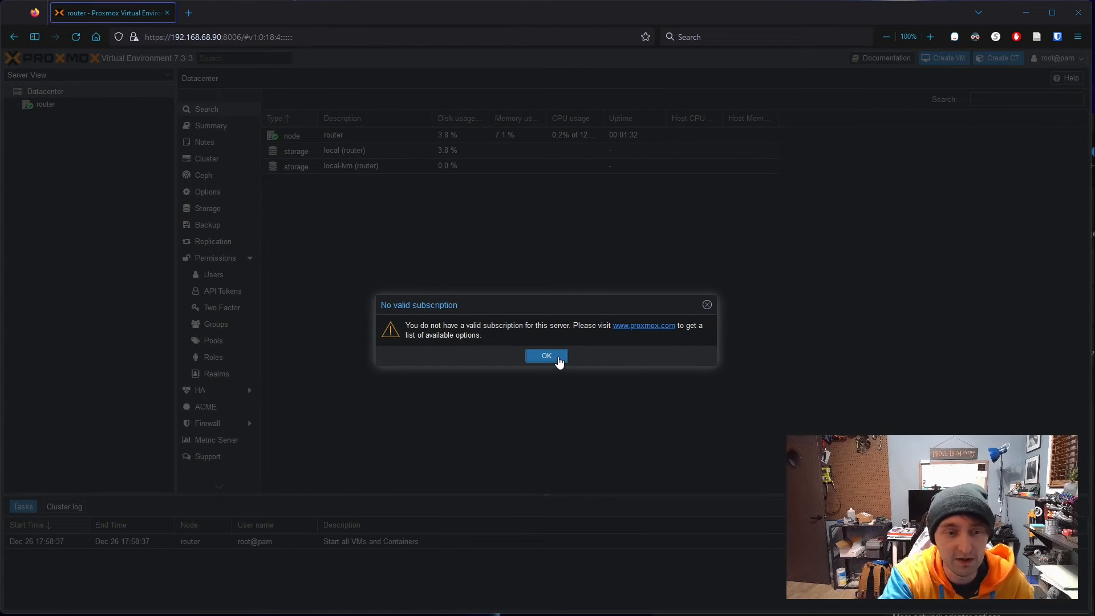
left_click(547, 356)
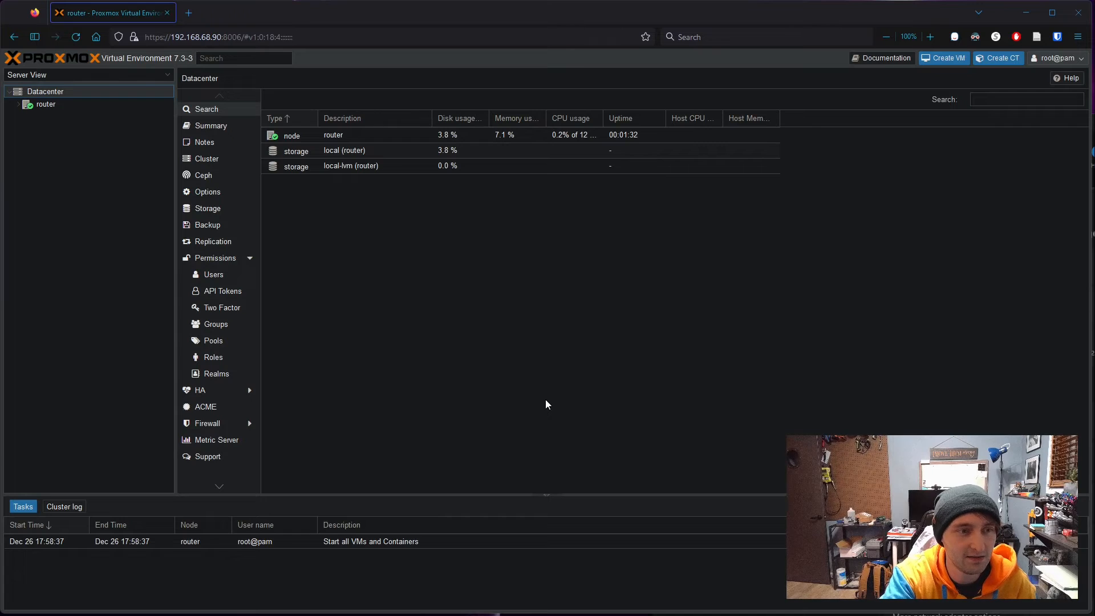
- Browse the router node, the Datacenter overview, then the router node again in the Server View tree
left_click(46, 104)
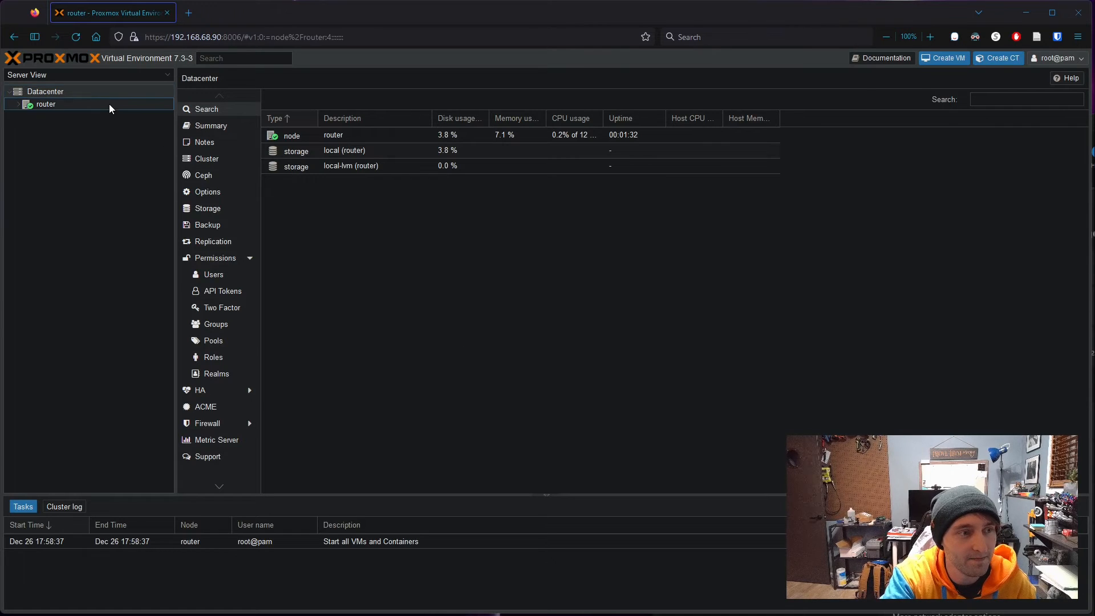
left_click(45, 104)
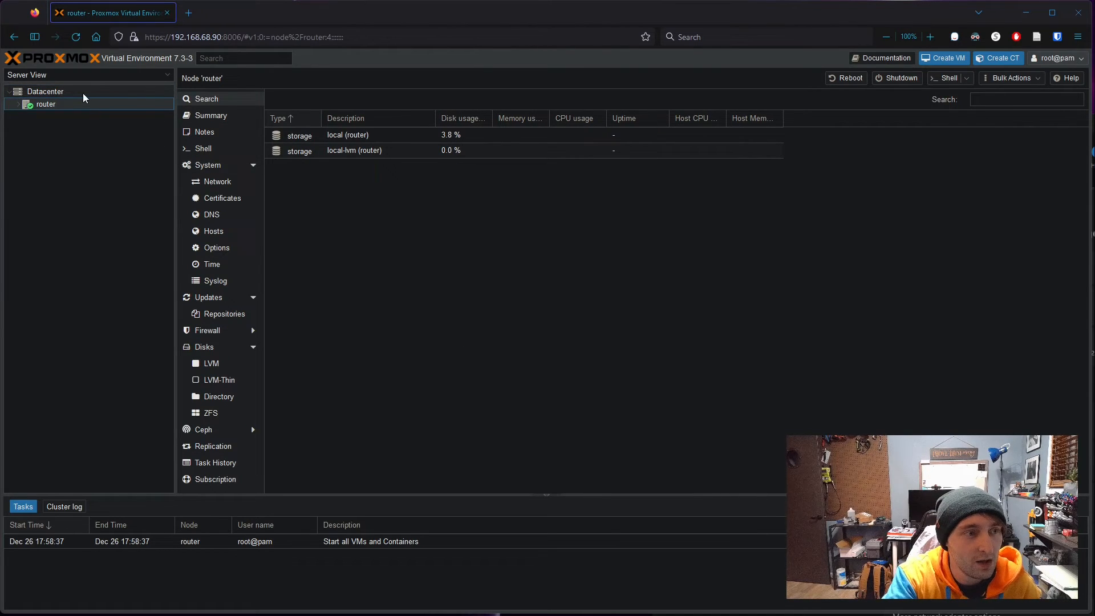
mouse_move(64, 90)
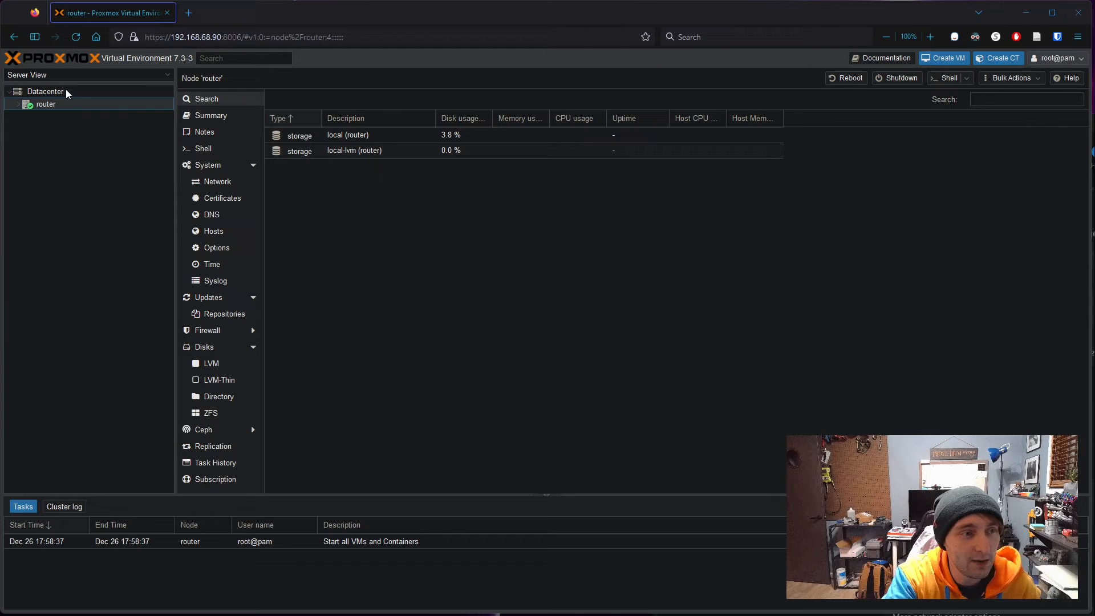
left_click(45, 92)
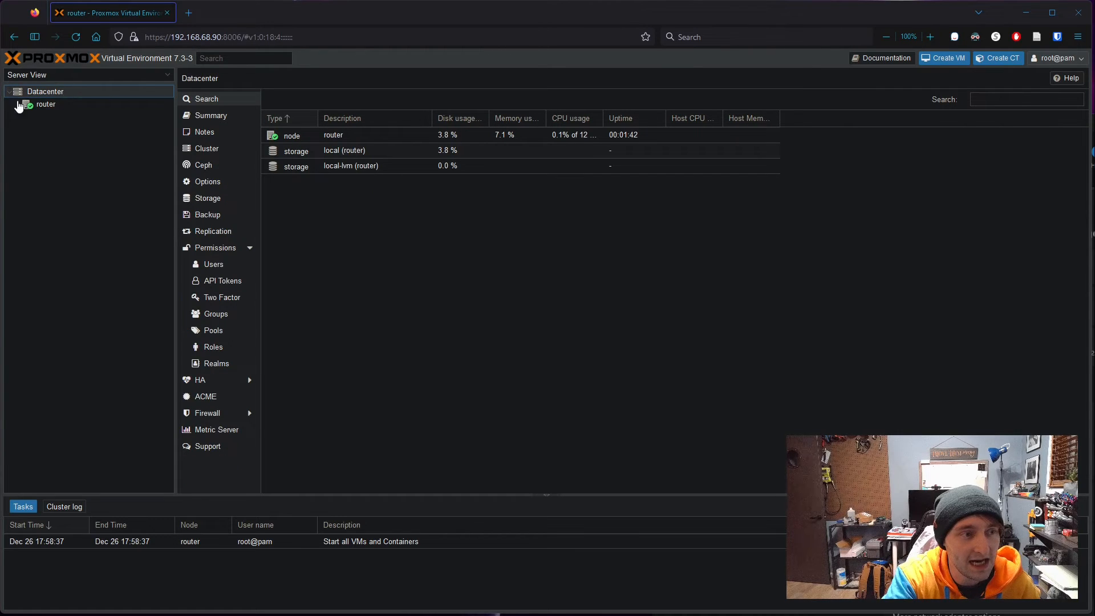
mouse_move(59, 106)
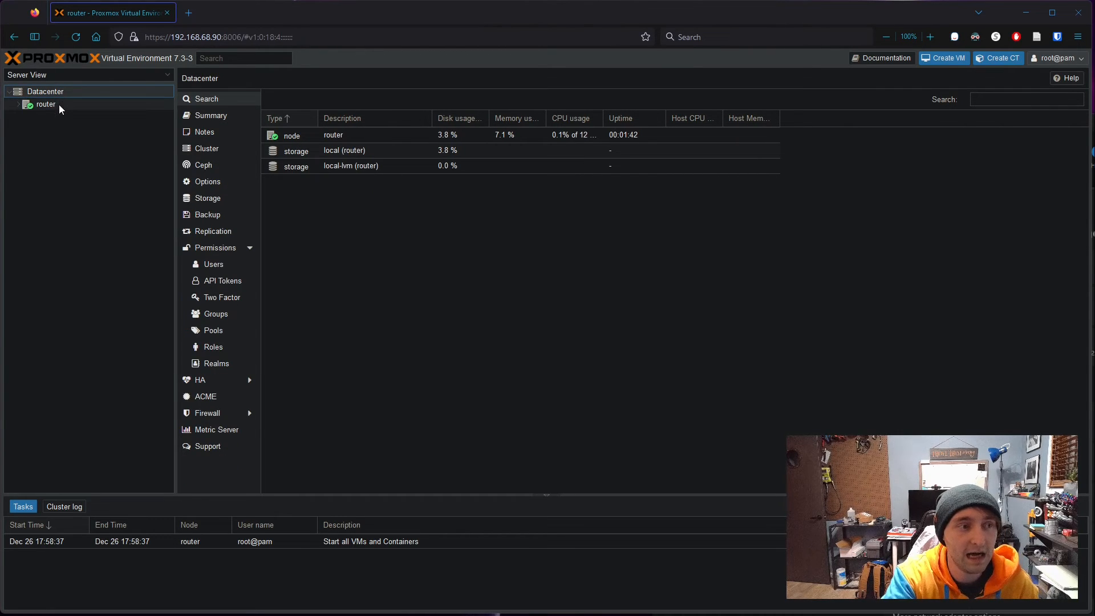
left_click(44, 104)
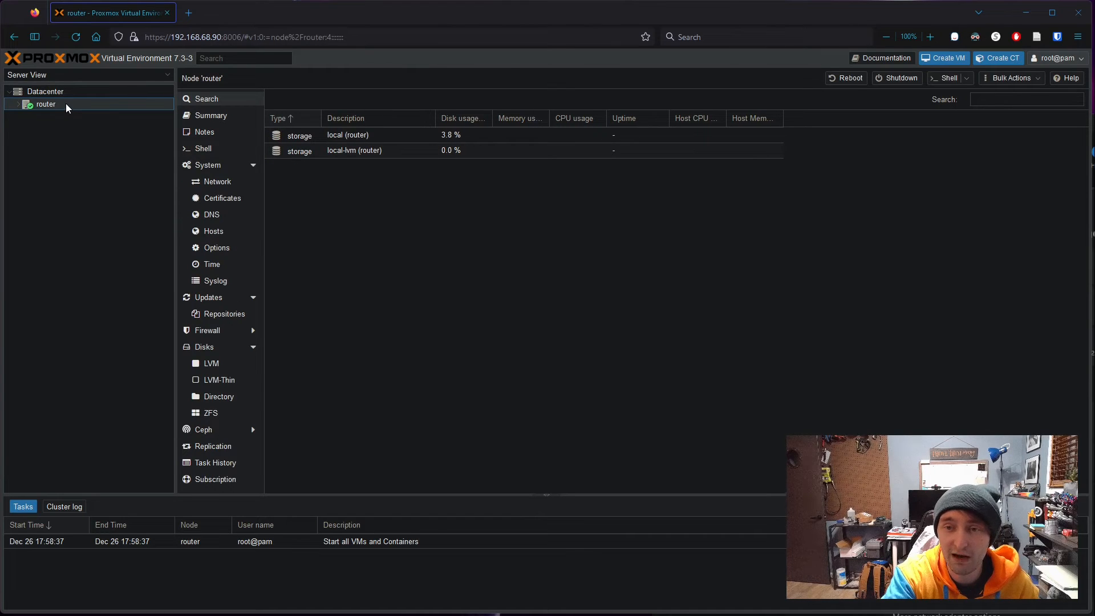
mouse_move(62, 161)
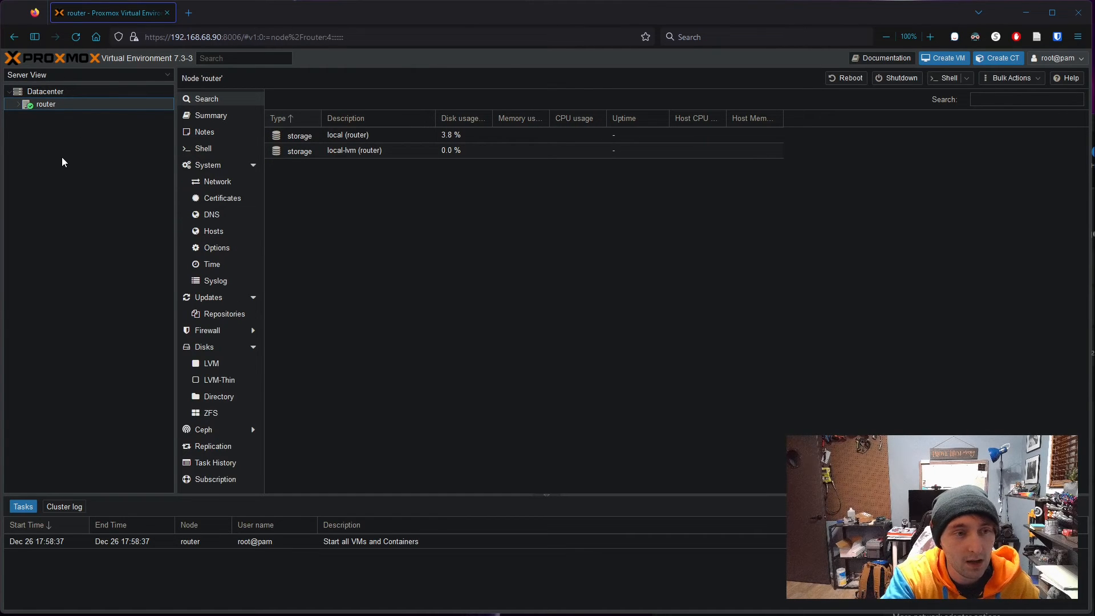
mouse_move(82, 155)
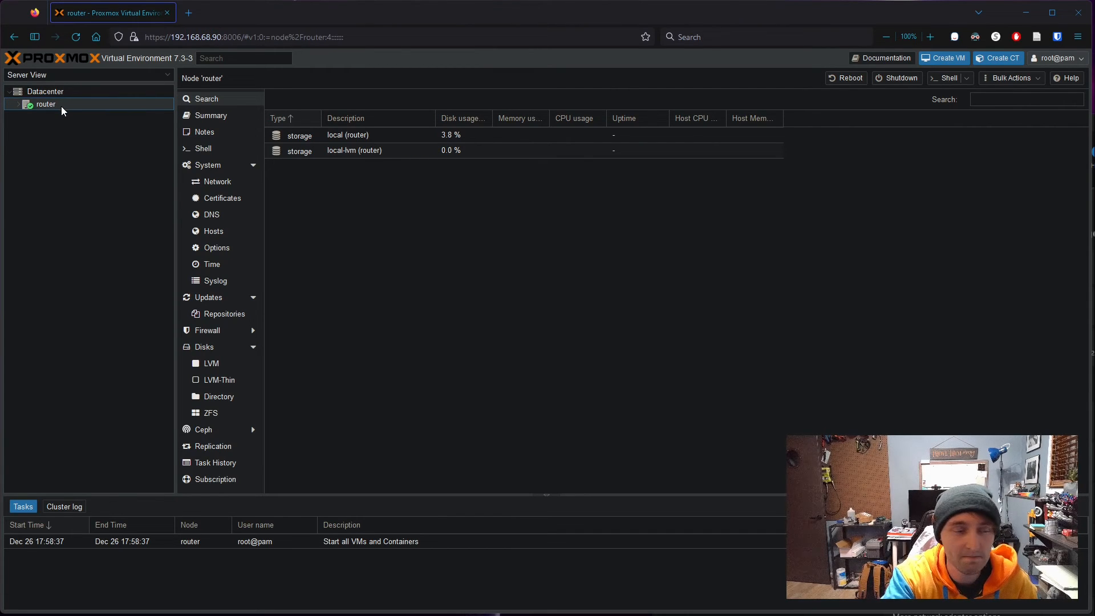
mouse_move(70, 114)
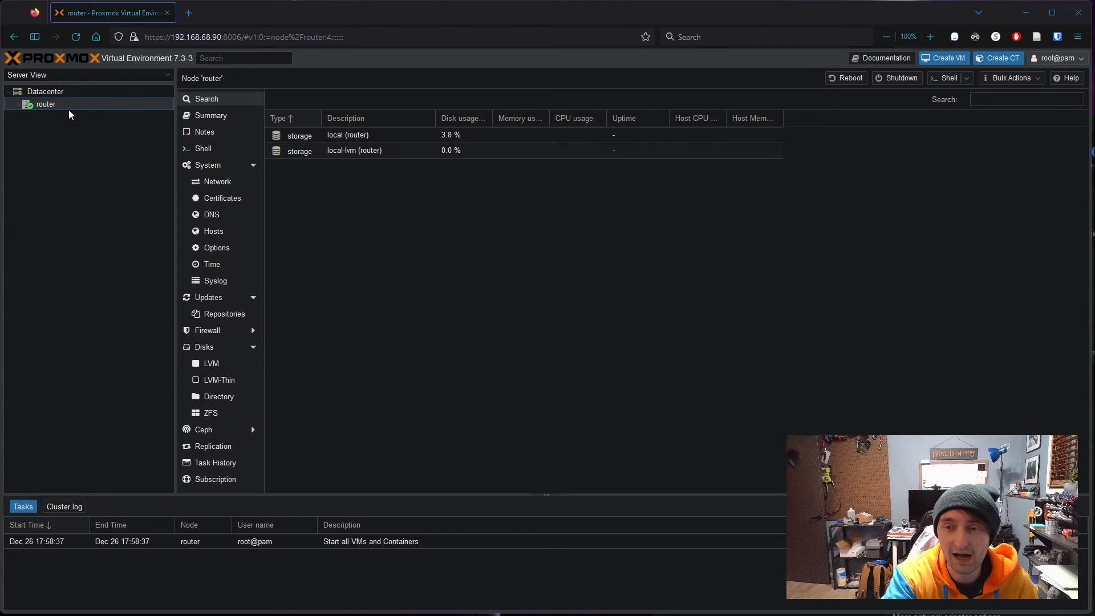